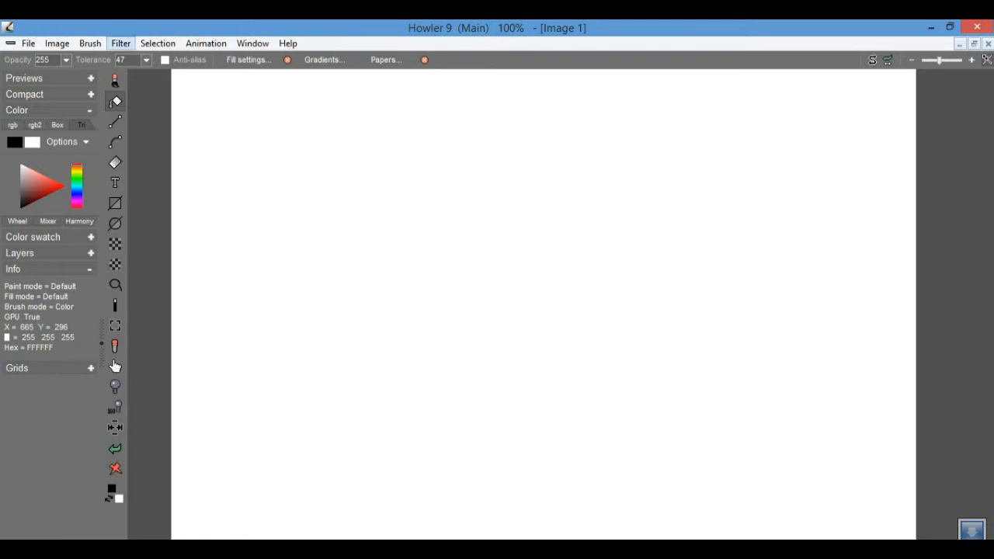
Start a new image document from the File menu
left_click(120, 43)
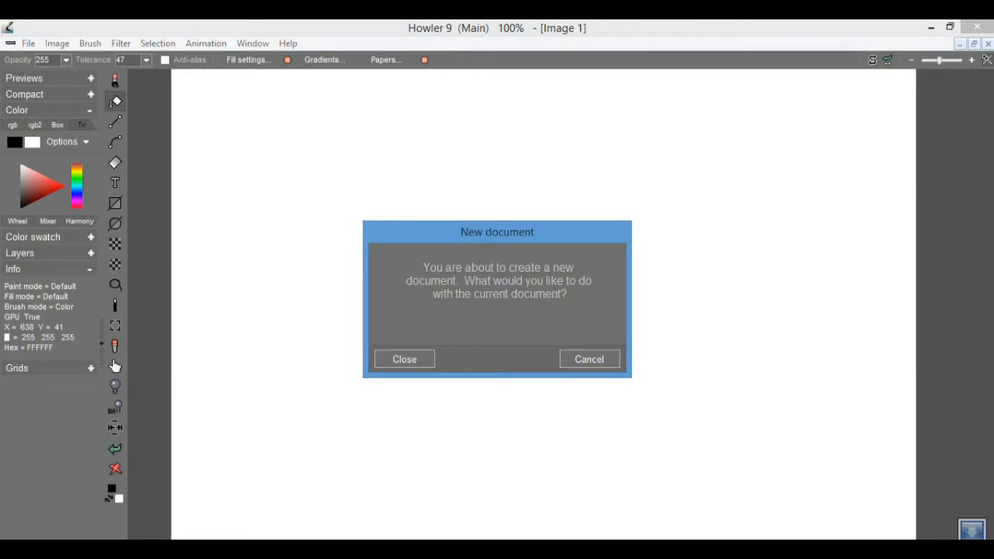
Discard the current image and create a new blank 640 x 360 image
left_click(404, 359)
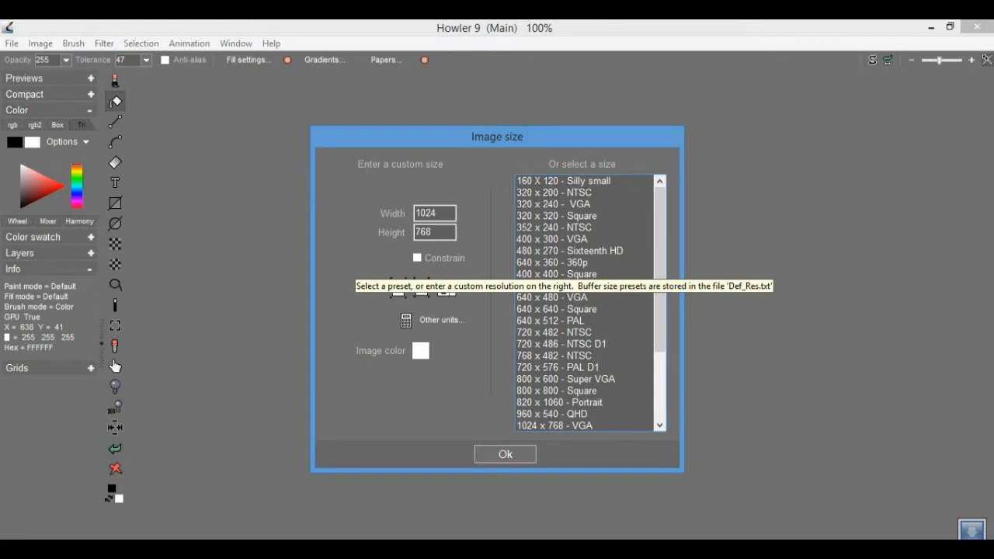
left_click(569, 250)
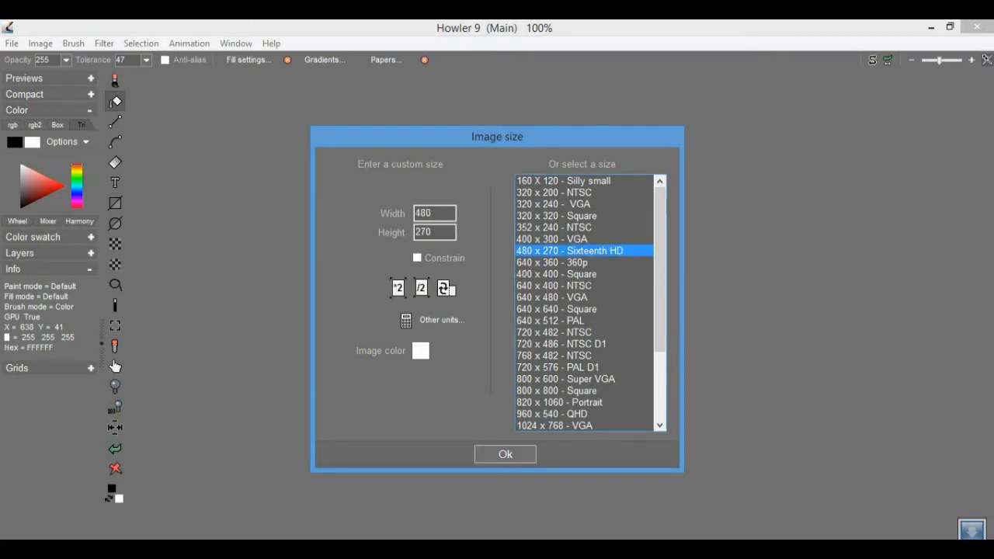
left_click(551, 262)
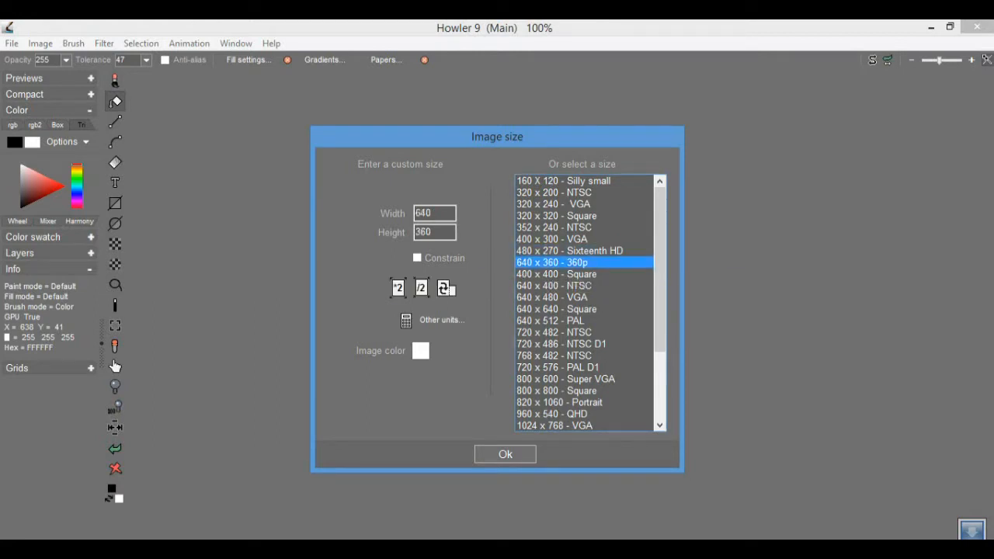
left_click(504, 454)
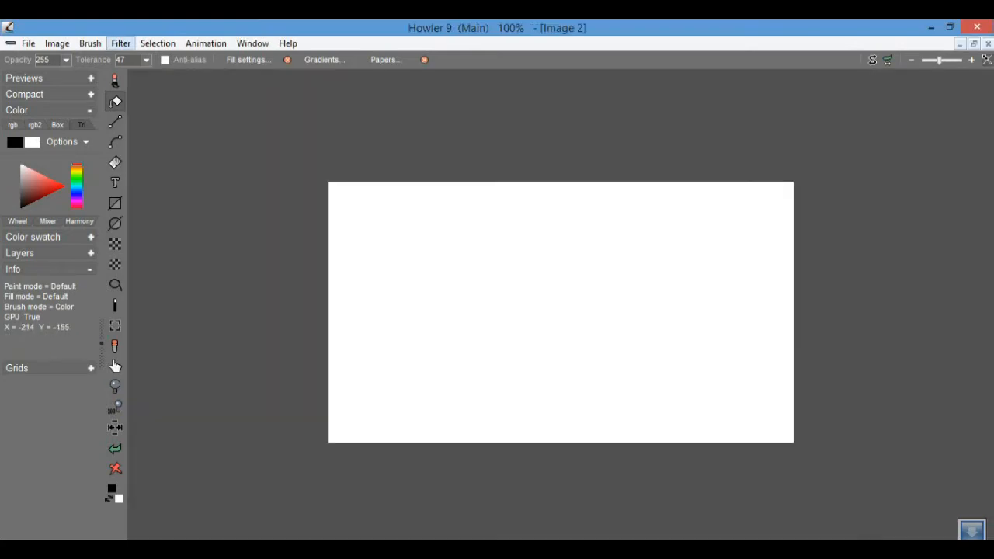
Render white-to-black Plasma noise across the whole canvas
left_click(121, 43)
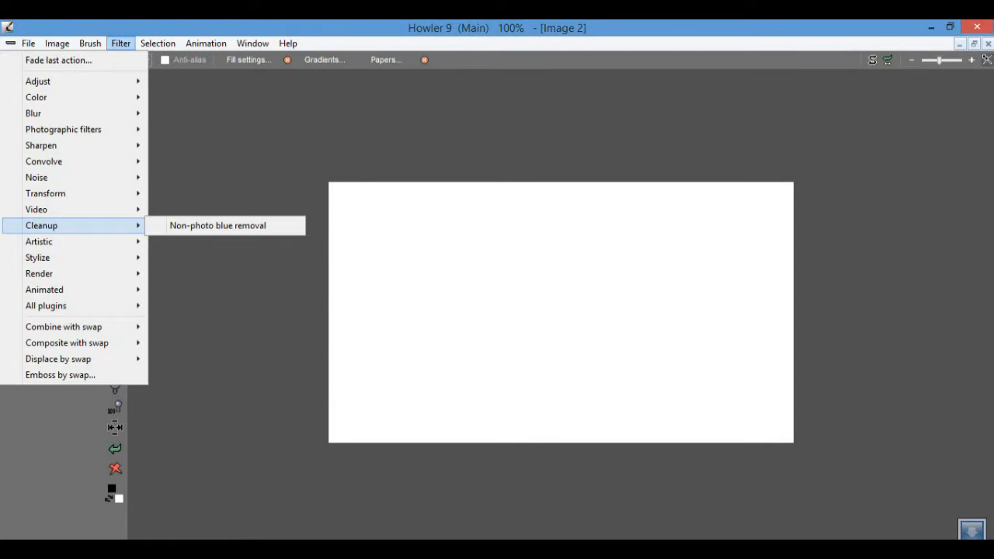
mouse_move(39, 242)
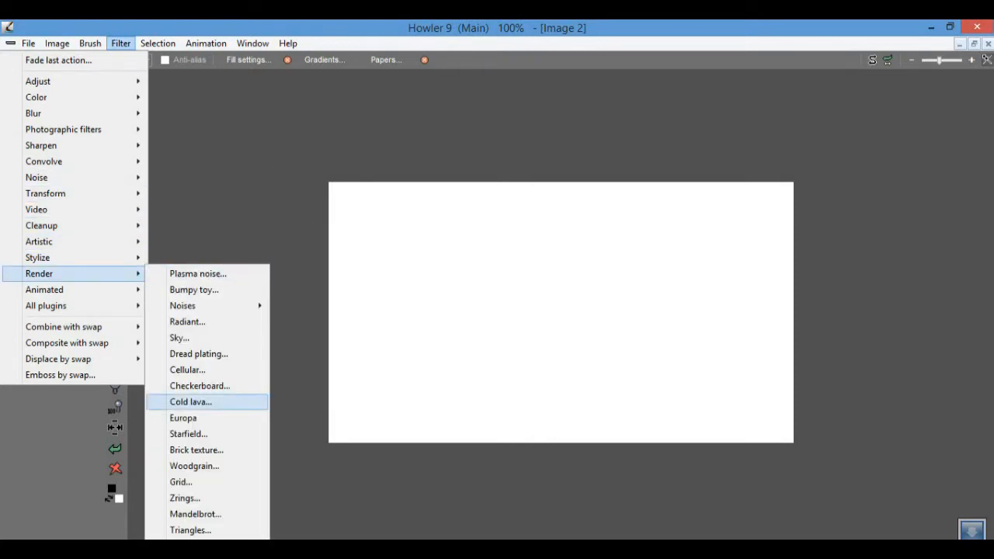
mouse_move(199, 386)
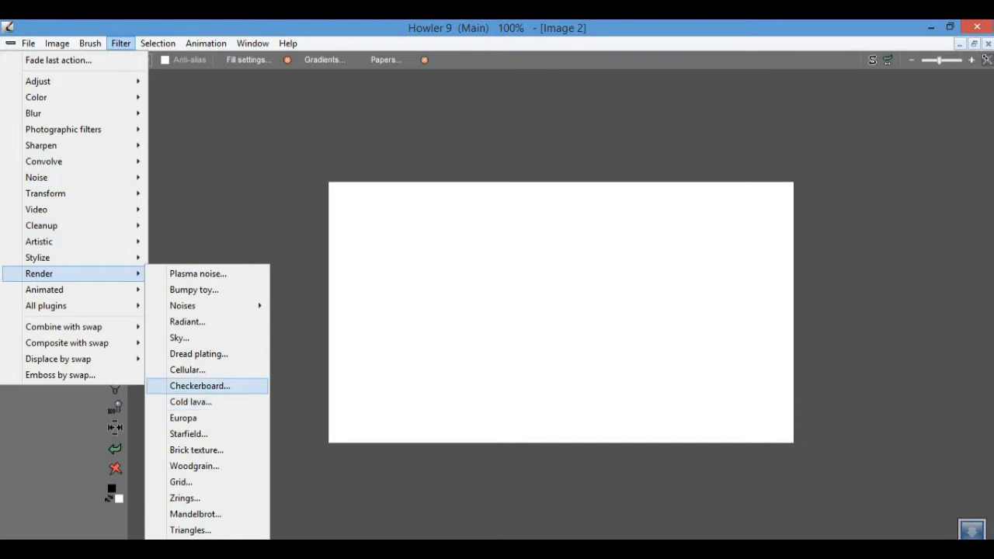
left_click(198, 273)
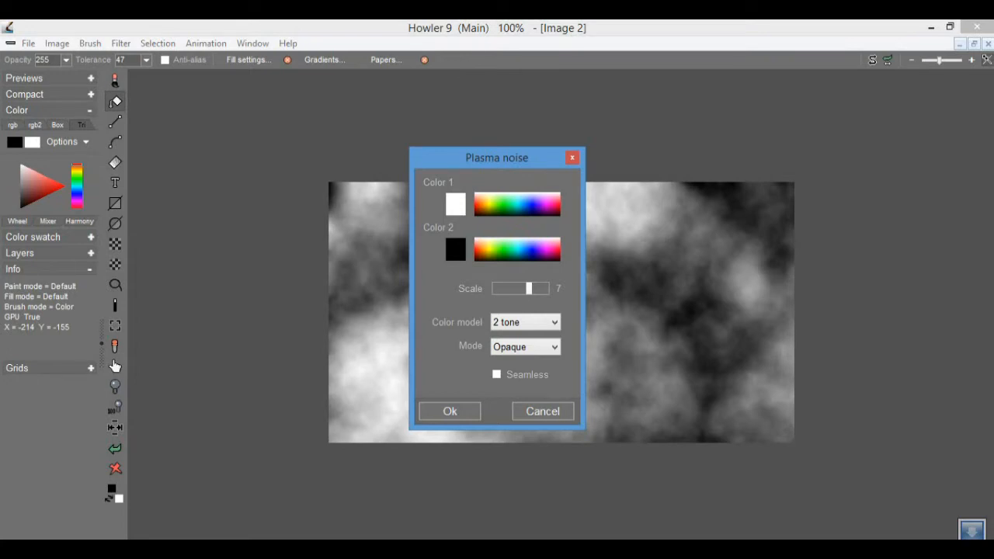
left_click(448, 411)
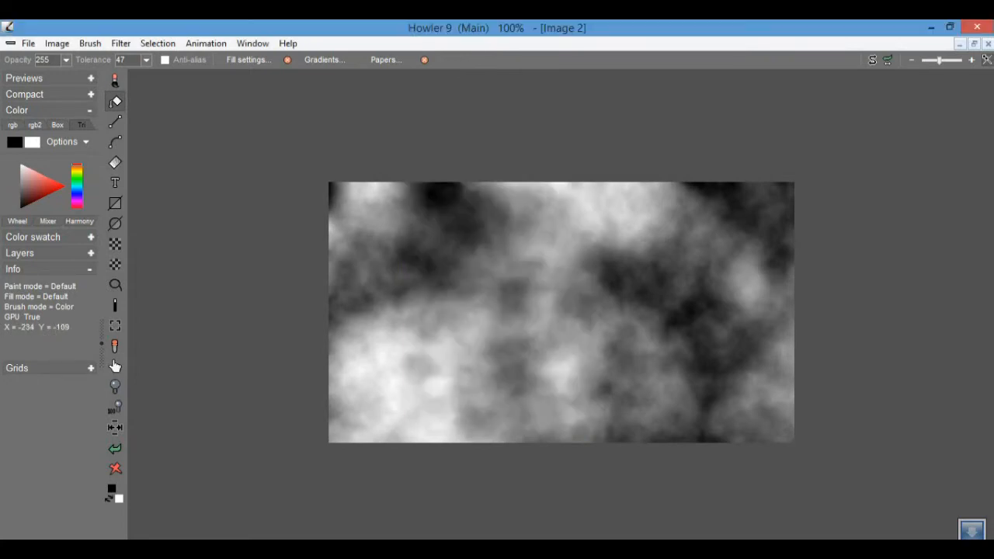
Apply the Mosaic filter with block size 12 to pixelate the clouds
left_click(120, 43)
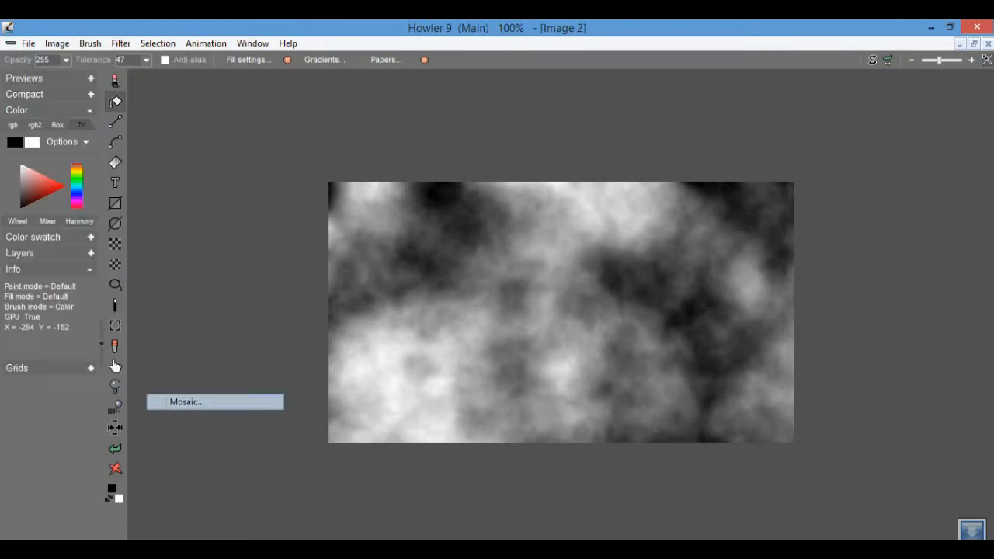
left_click(186, 402)
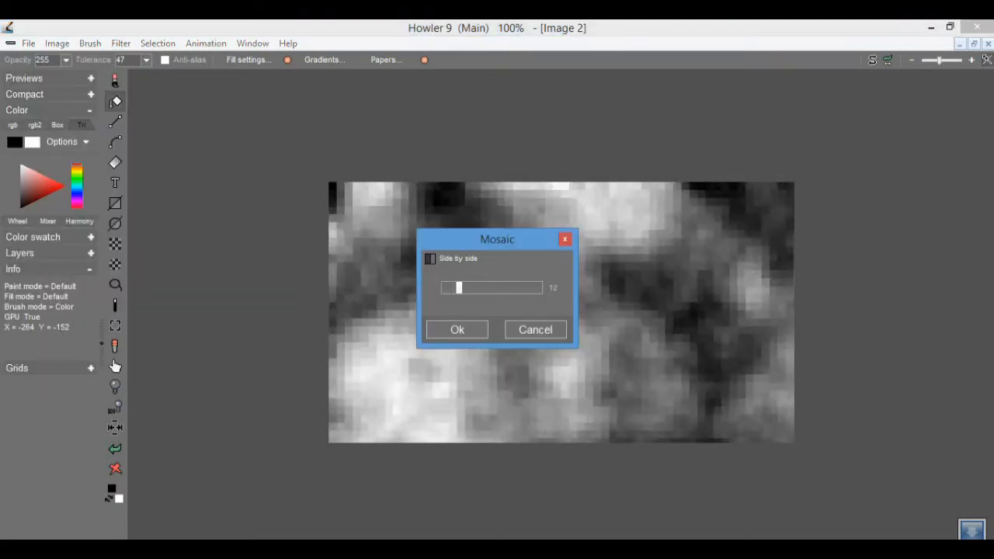
left_click(456, 329)
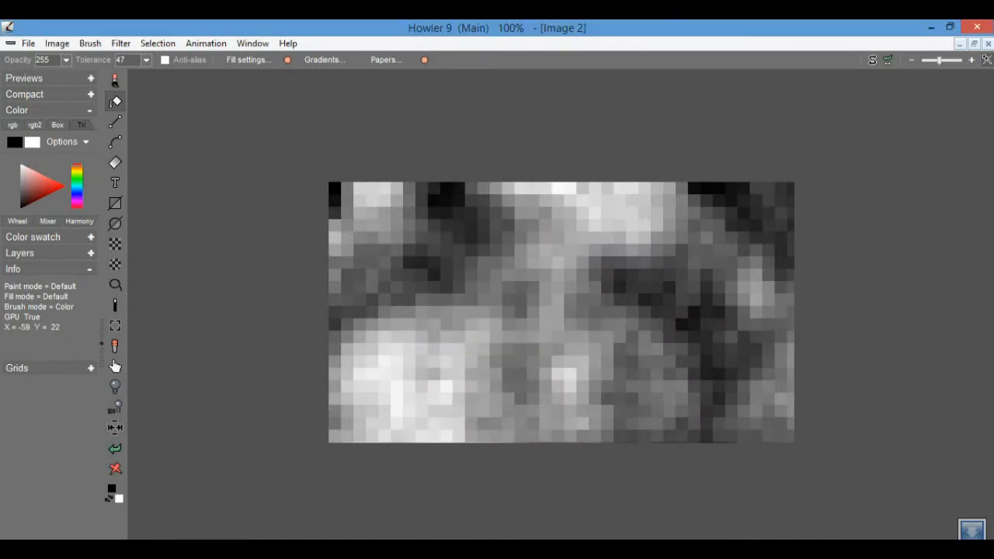
Darken the blocky image by bending the RGB Curves below the diagonal
left_click(120, 43)
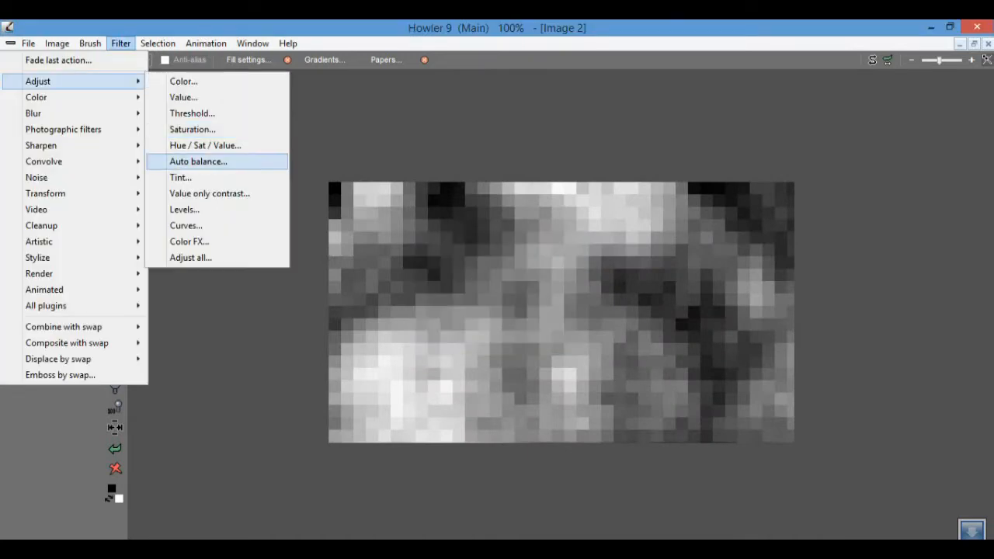
left_click(186, 225)
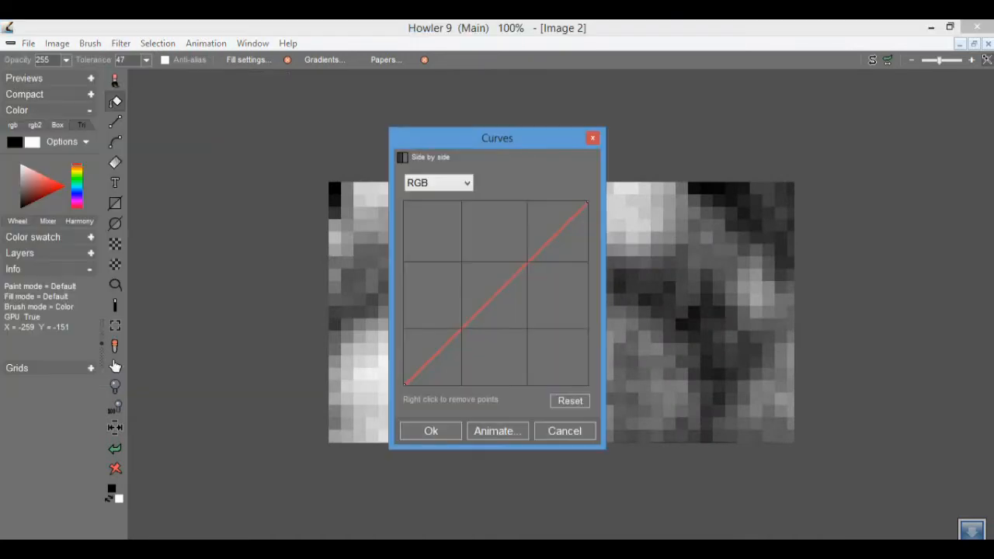
left_click_drag(532, 293, 533, 312)
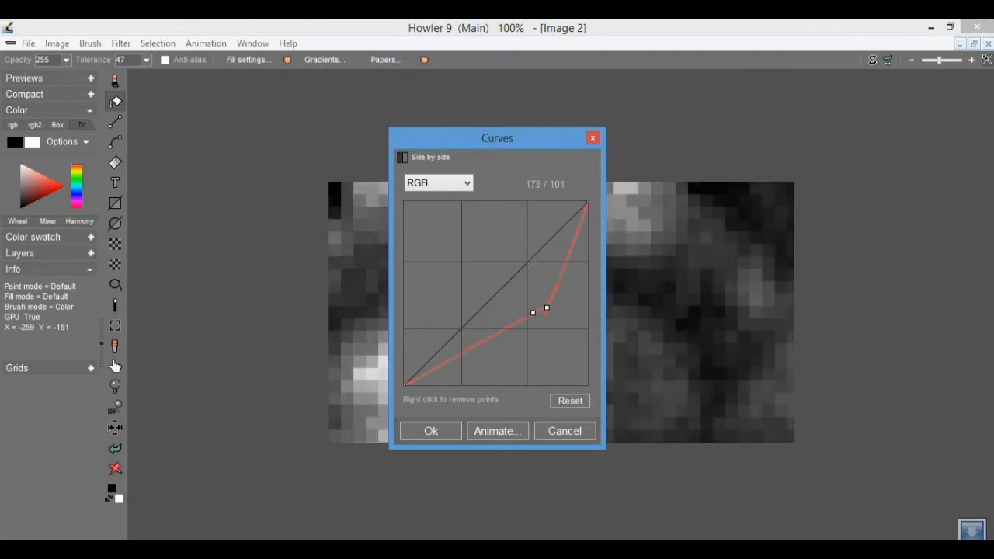
left_click_drag(546, 309, 574, 275)
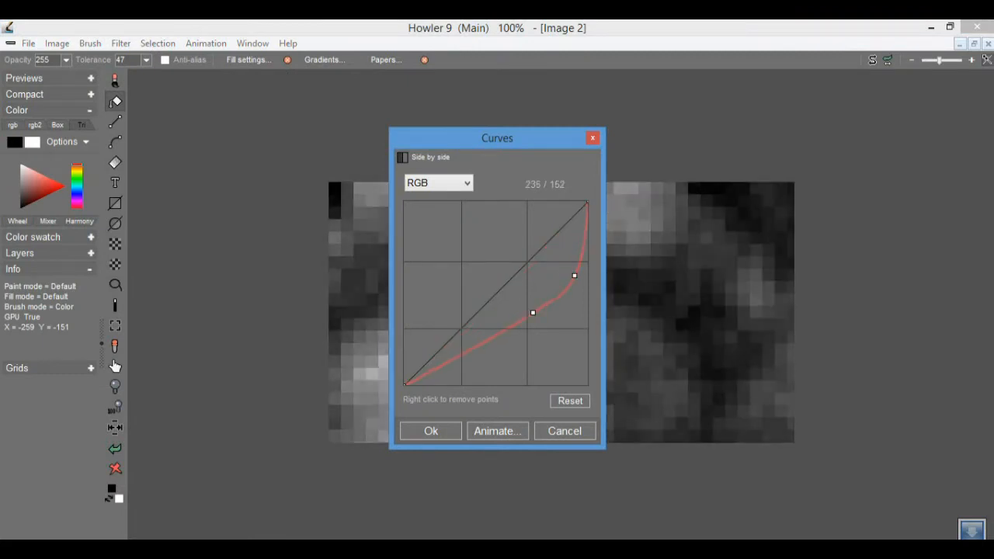
left_click_drag(533, 313, 496, 365)
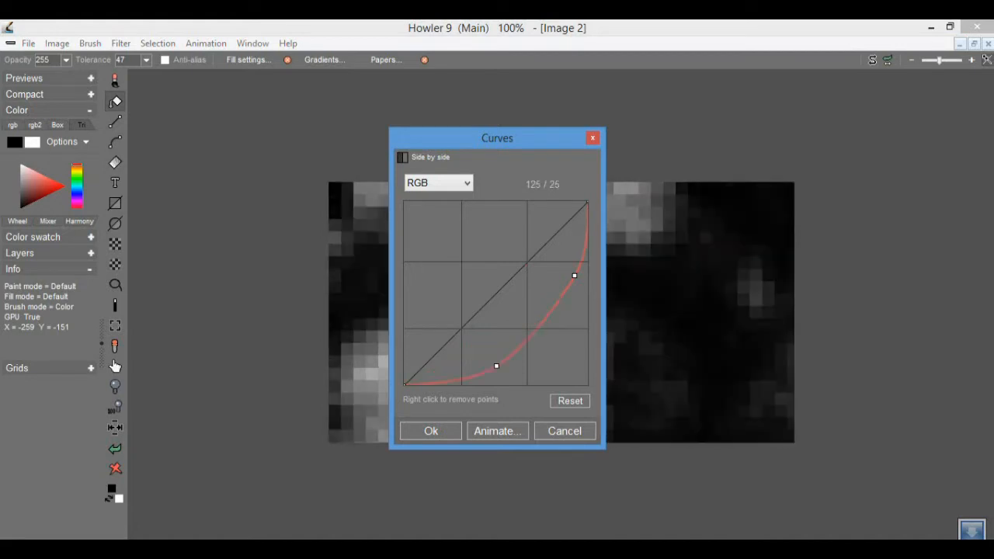
left_click_drag(496, 366, 491, 358)
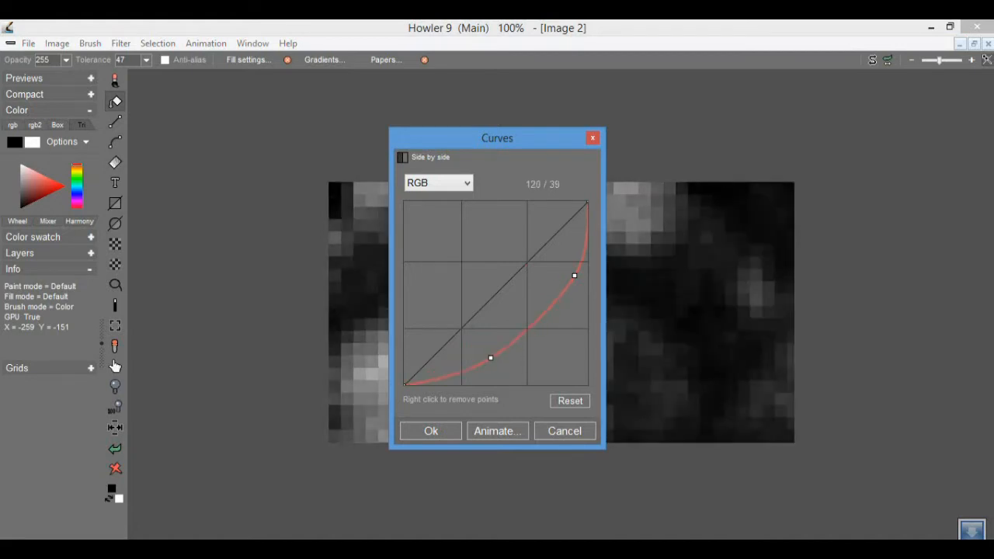
left_click_drag(574, 275, 556, 282)
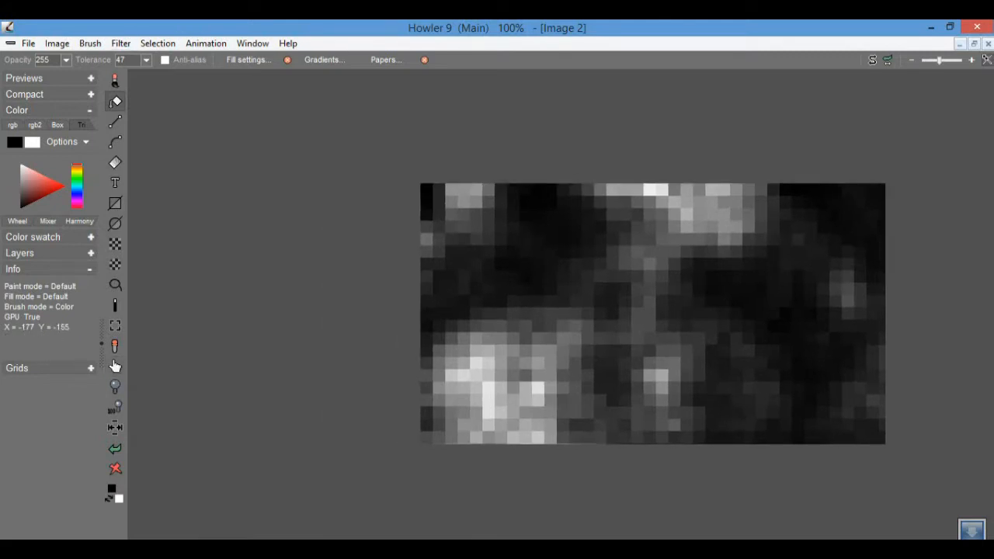
Open the filter list to reach the Puppy Ray ray-tracer
left_click(120, 42)
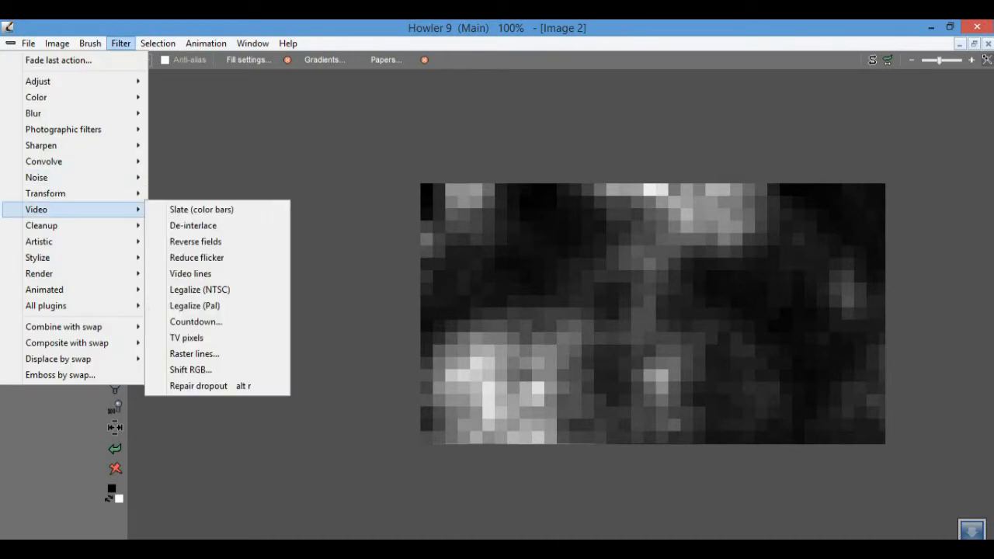
mouse_move(41, 225)
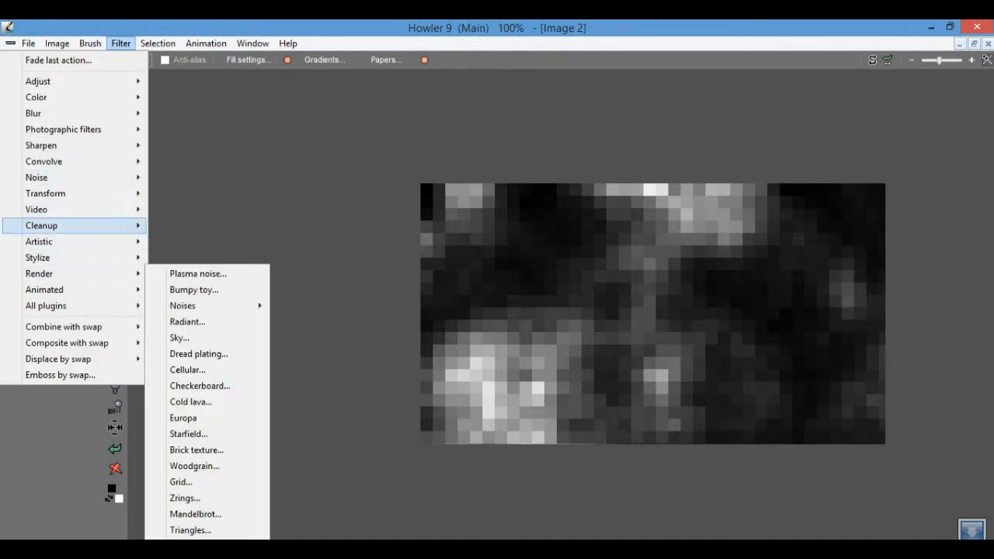
mouse_move(45, 193)
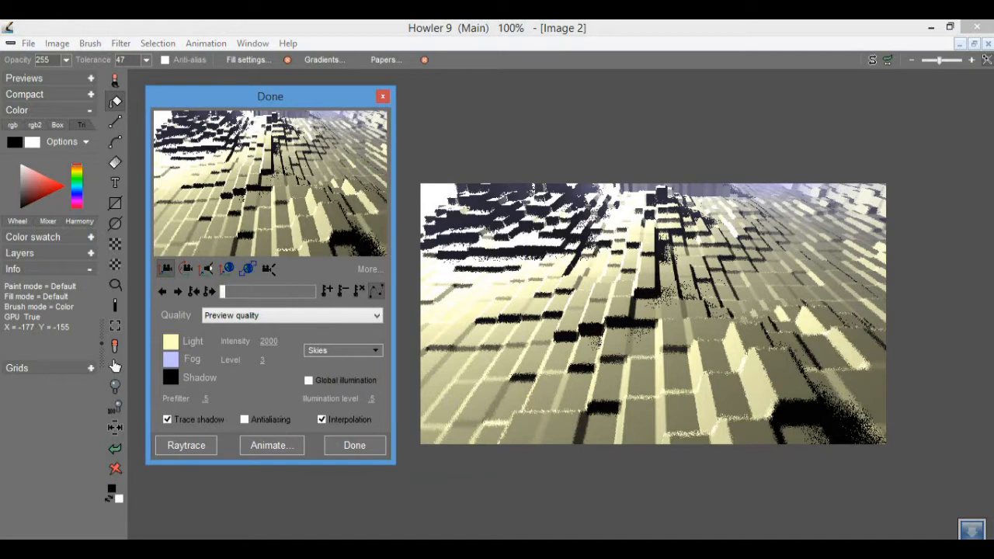
mouse_move(321, 420)
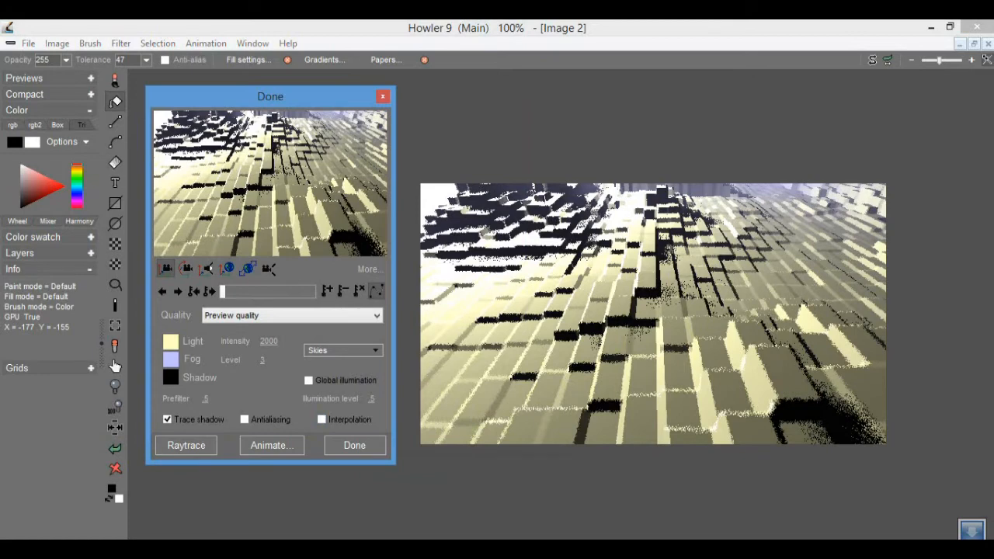
Re-render with Interpolation off, Medium quality, Prefilter 0 and light intensity 372
left_click(291, 314)
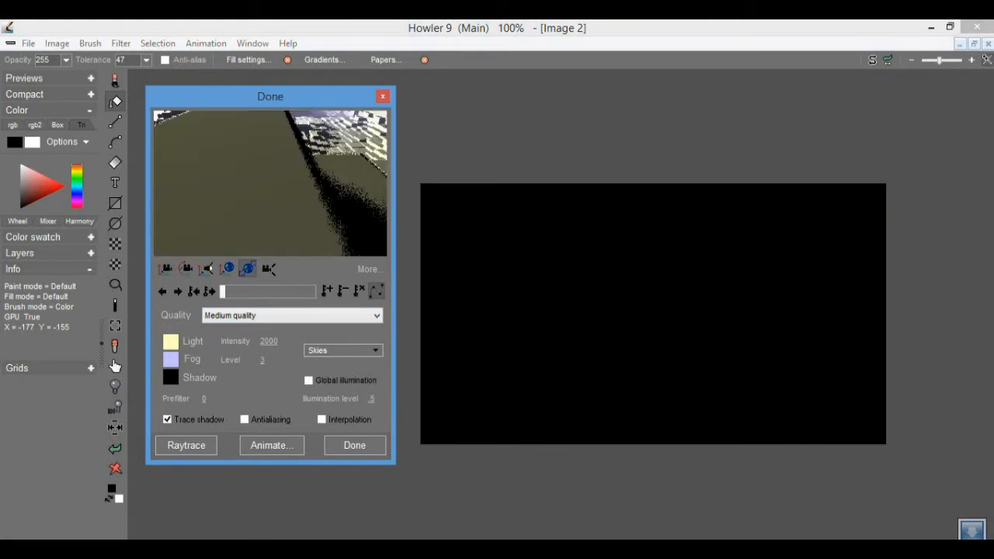
left_click(186, 445)
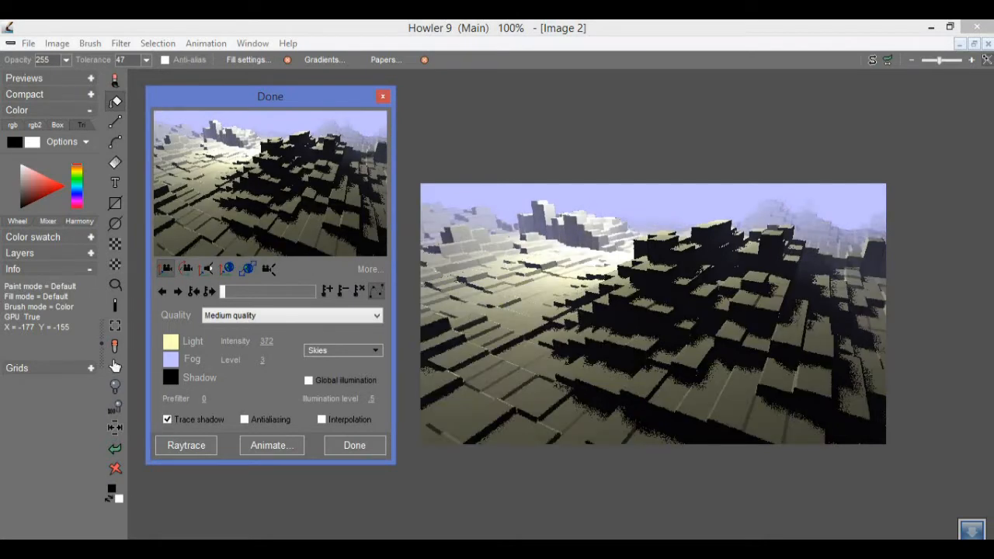
Enable Global illumination, re-render, and expand the advanced settings with More...
left_click(308, 380)
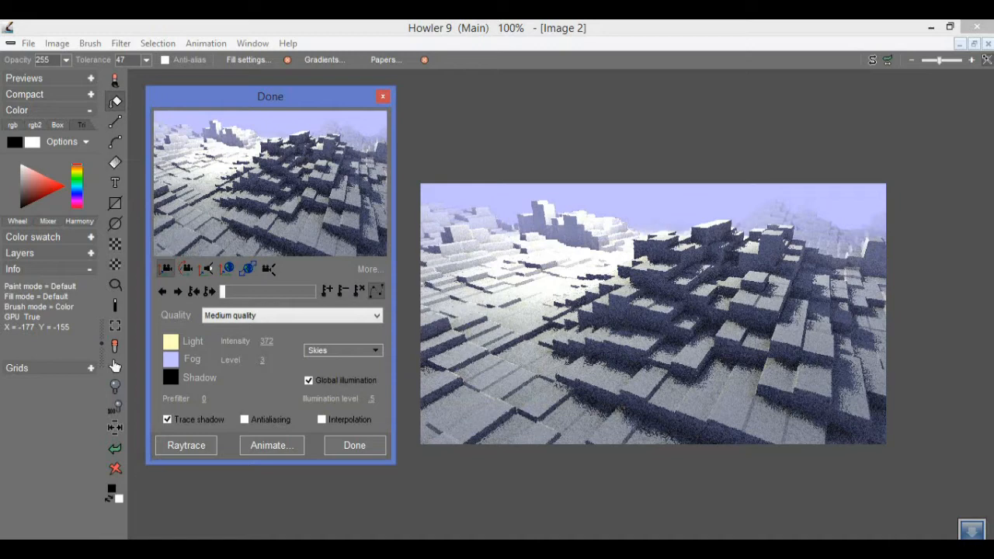
left_click(369, 269)
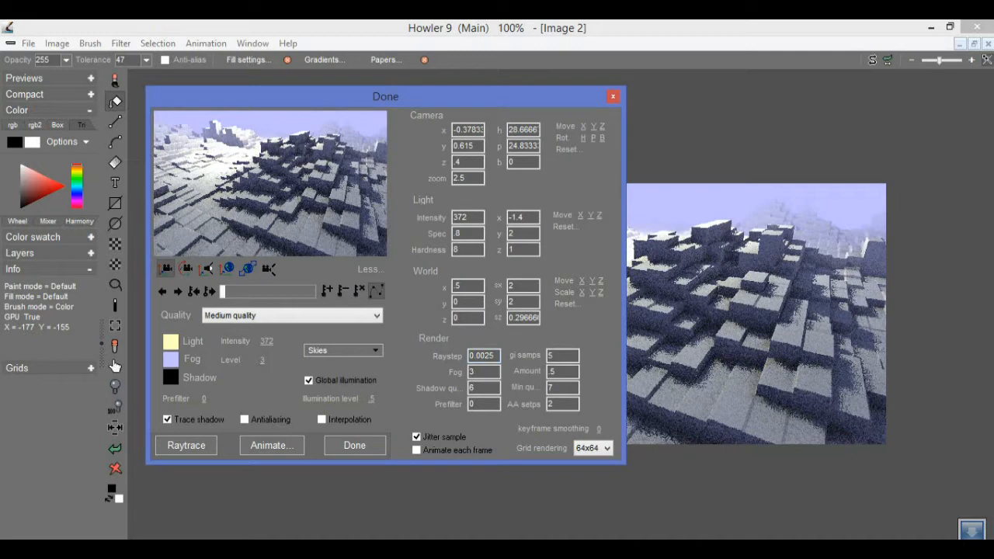
left_click_drag(385, 95, 239, 76)
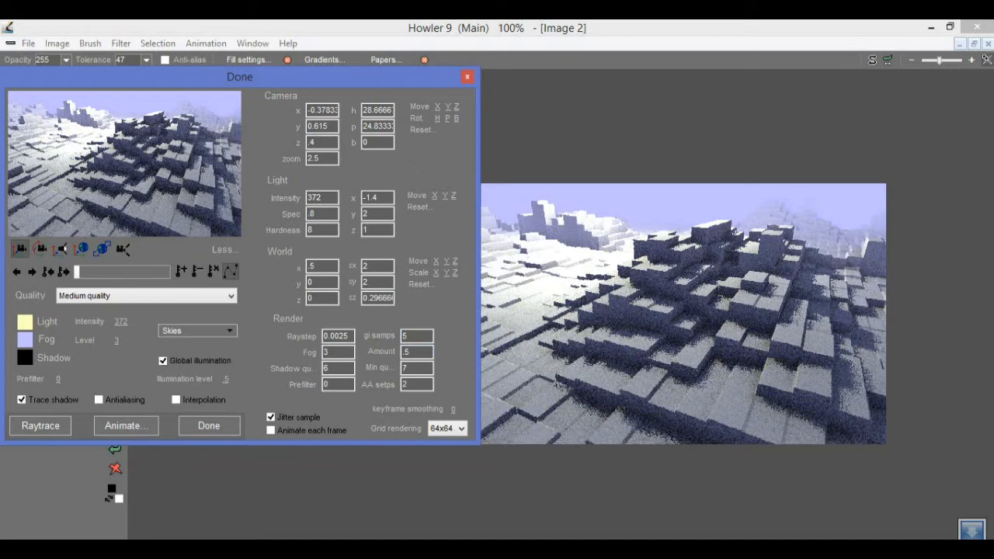
mouse_move(378, 368)
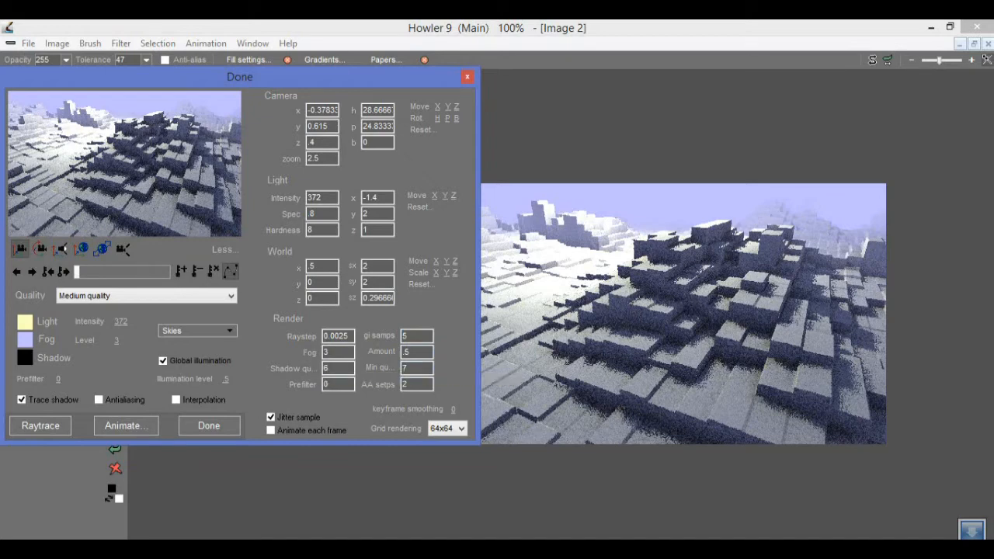
mouse_move(337, 367)
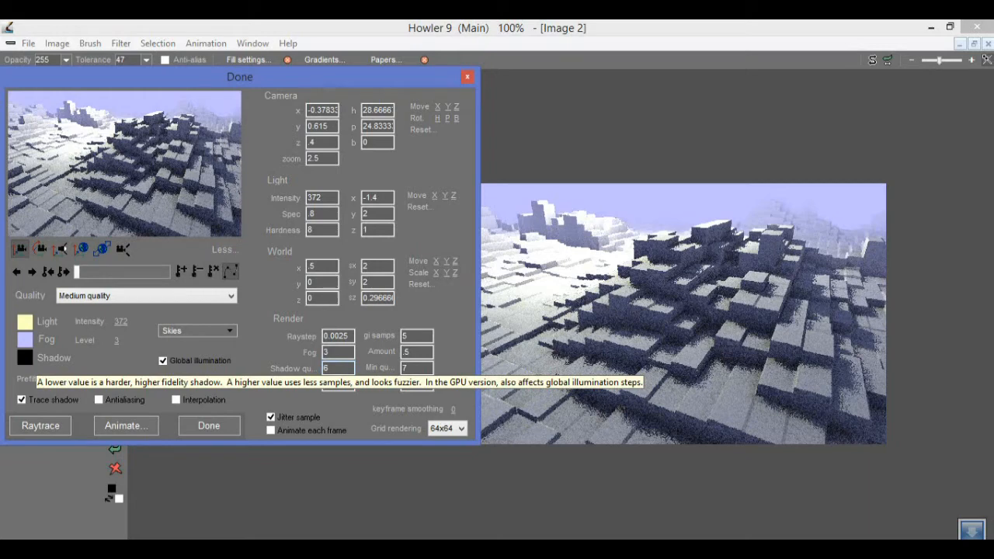
left_click(338, 368)
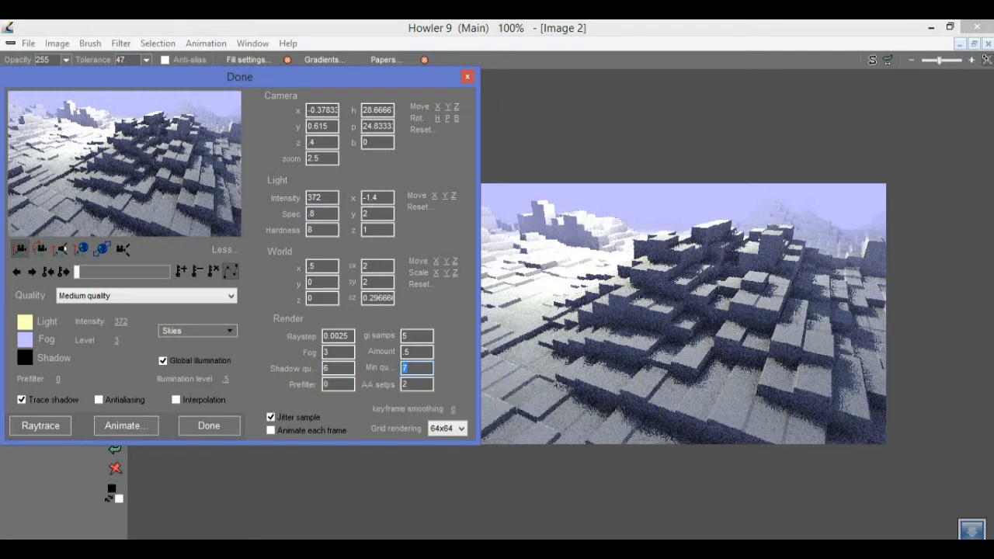
mouse_move(405, 367)
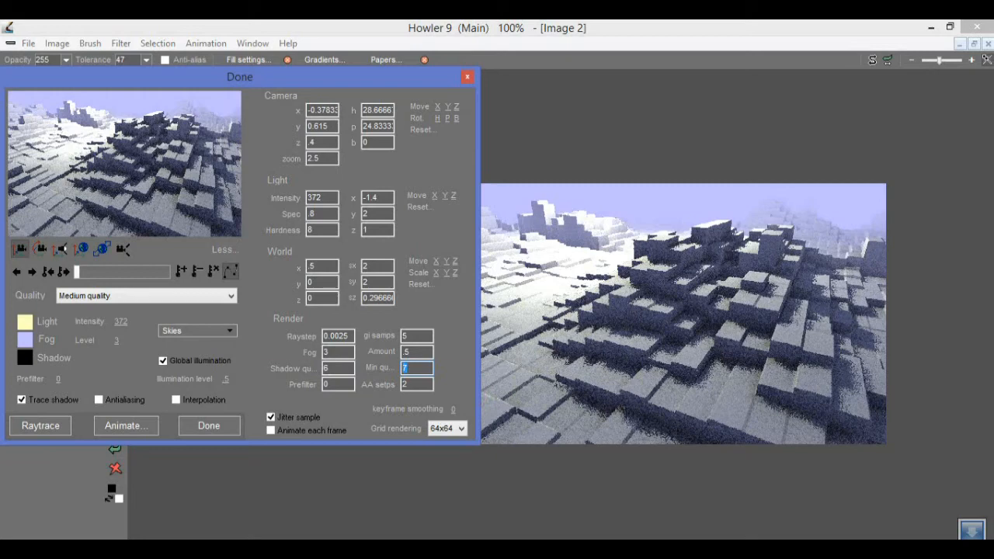
mouse_move(415, 351)
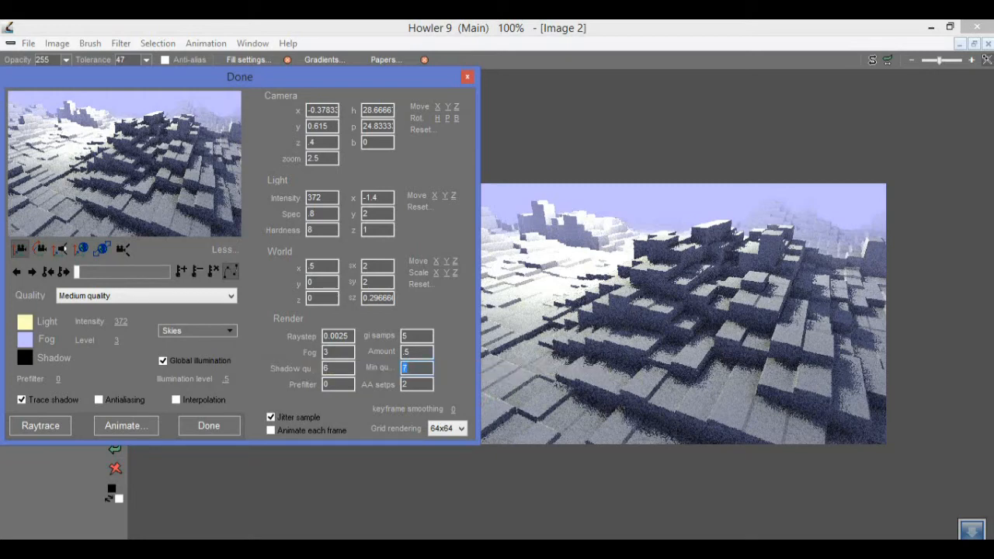
left_click_drag(239, 76, 278, 80)
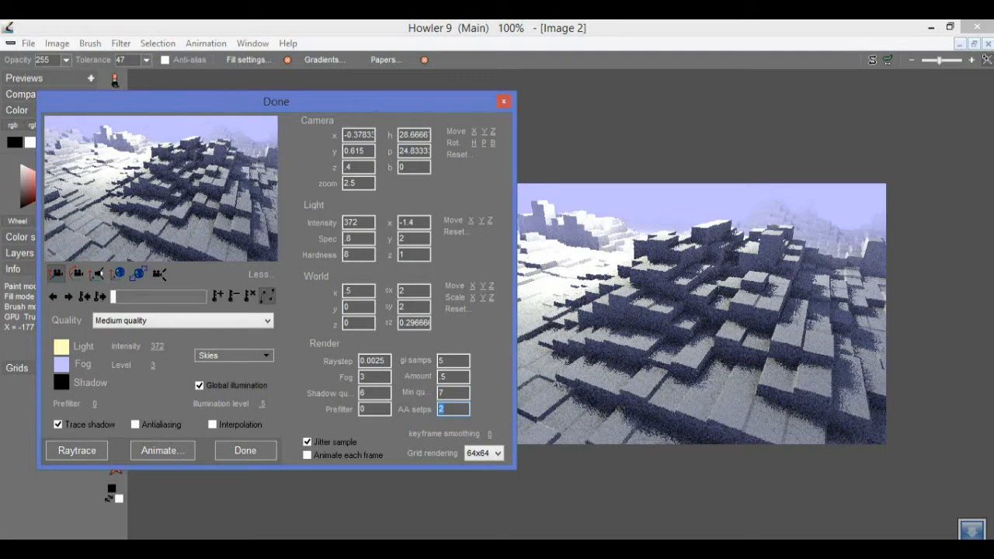
mouse_move(449, 409)
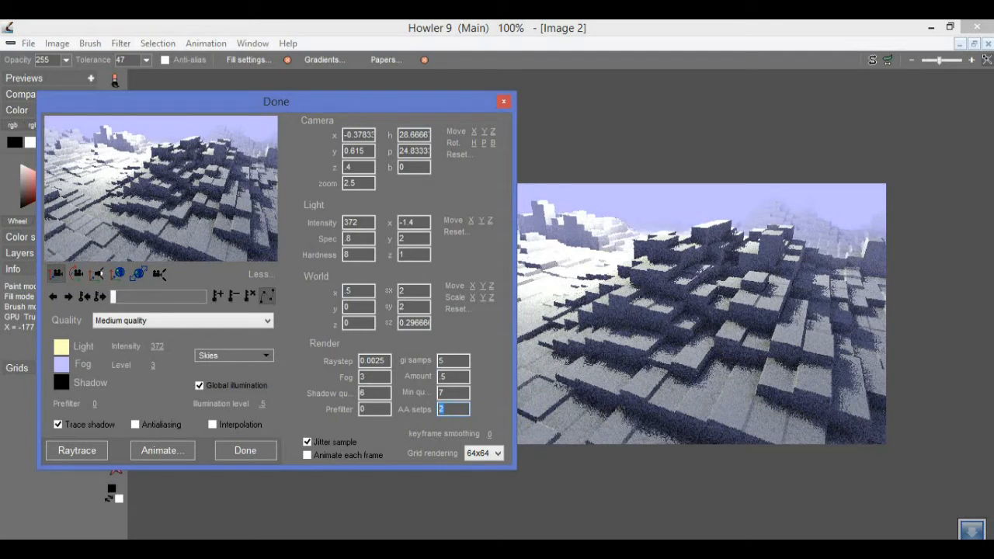
mouse_move(452, 409)
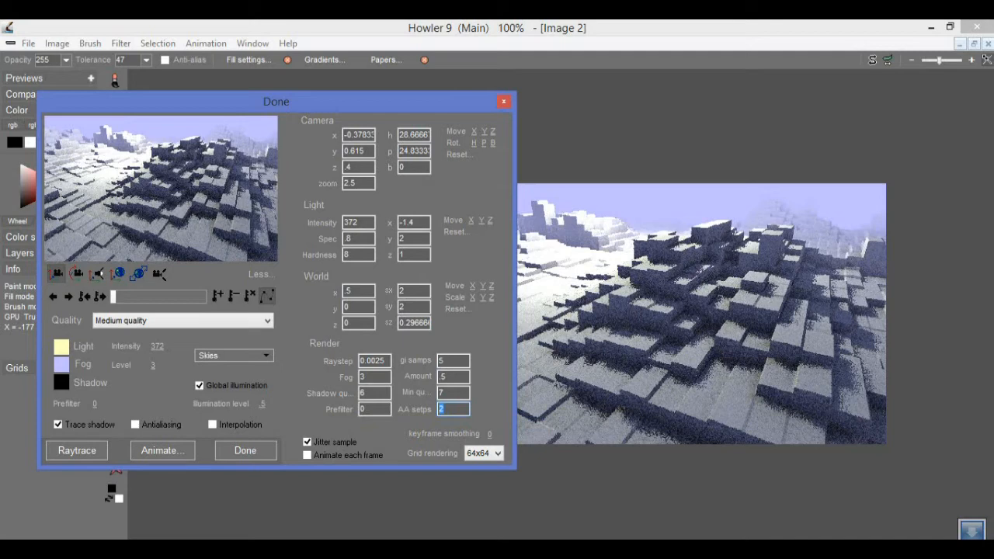
mouse_move(452, 409)
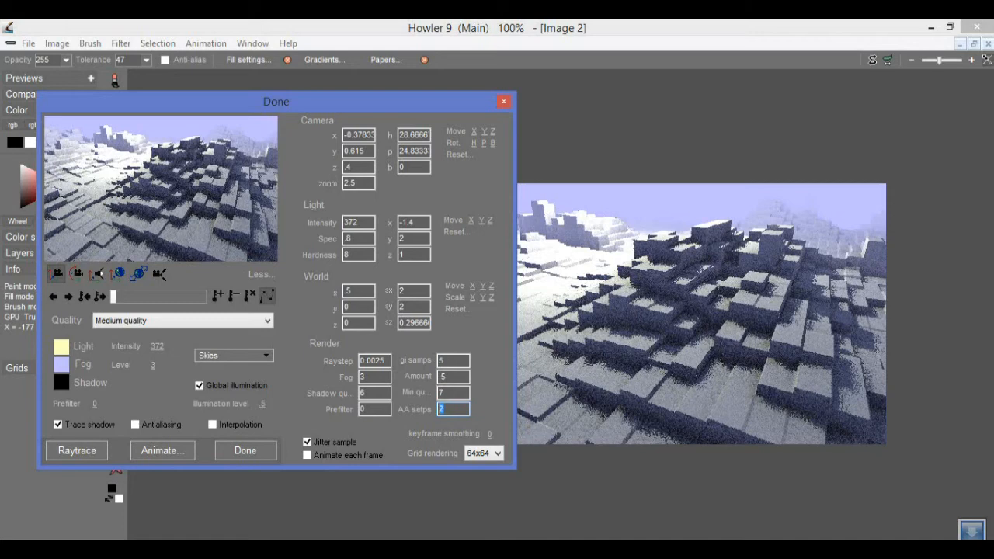
mouse_move(135, 424)
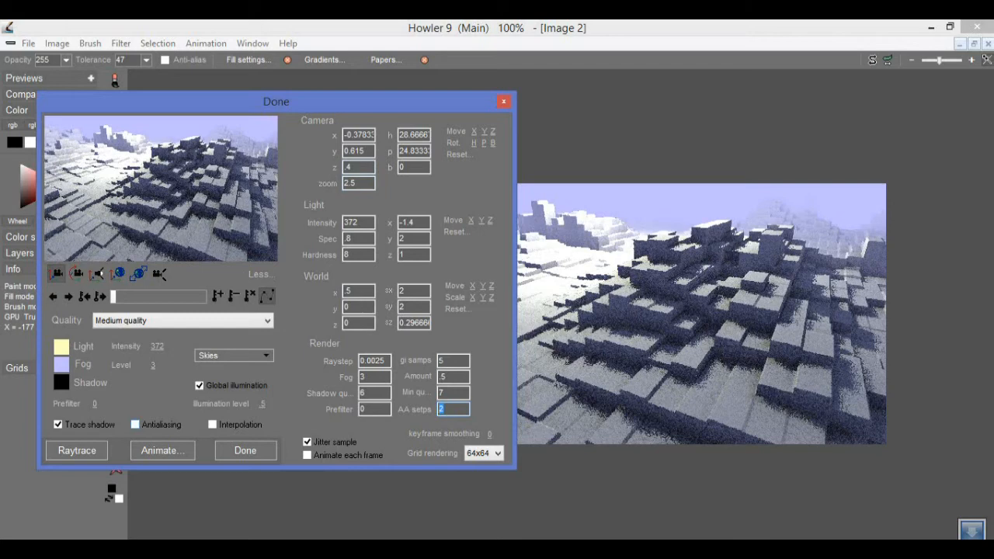
mouse_move(135, 424)
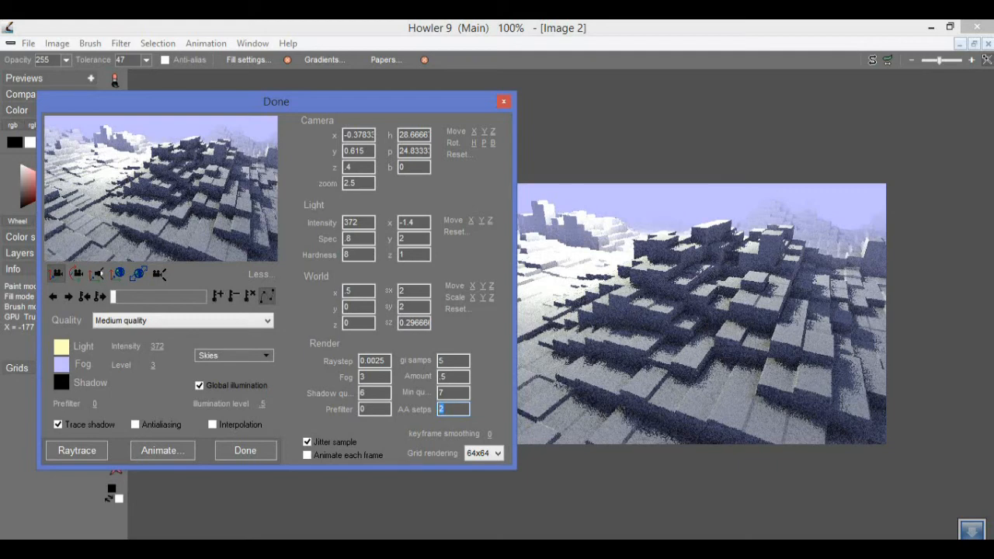
mouse_move(453, 409)
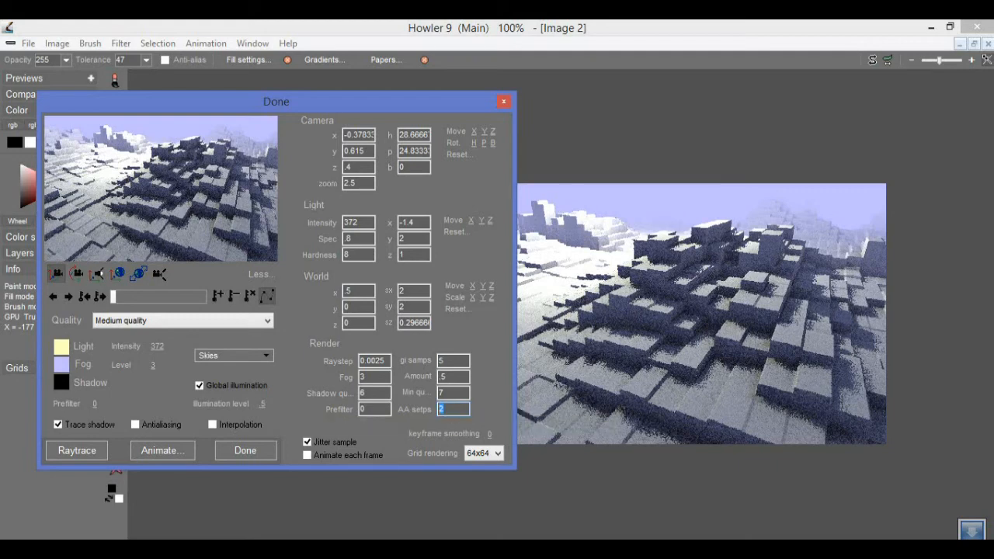
mouse_move(440, 409)
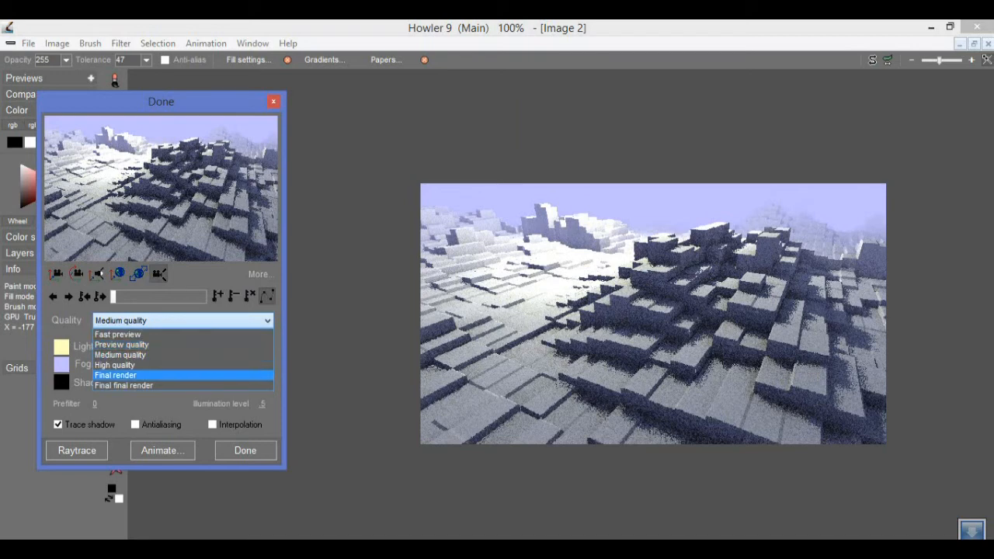
mouse_move(118, 334)
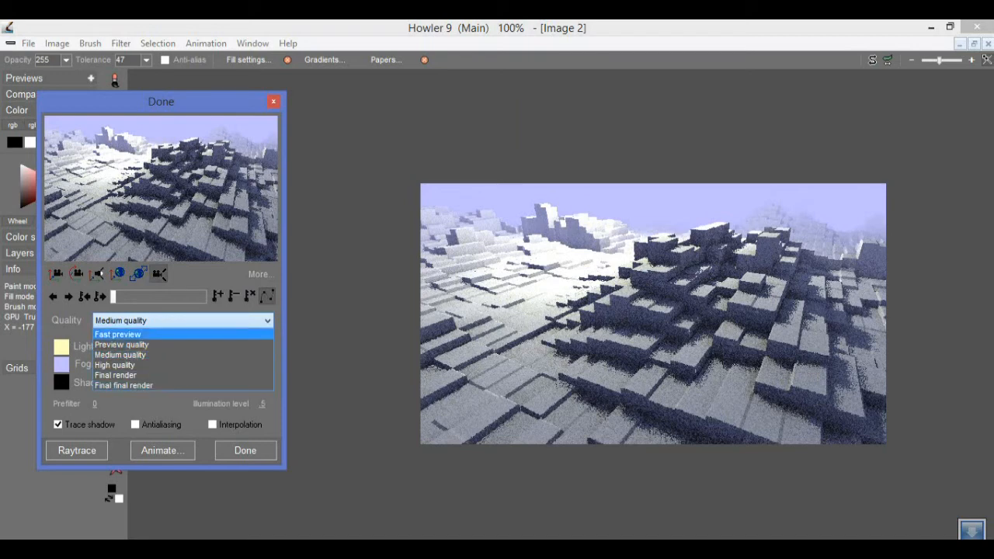
Collapse the renderer with Less... and keep Quality at Medium quality
left_click(121, 355)
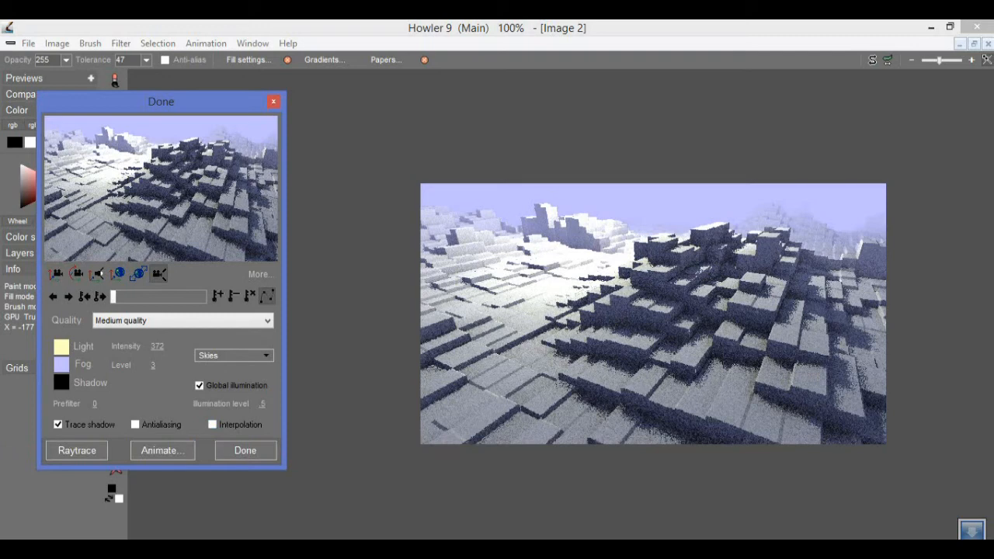
mouse_move(58, 424)
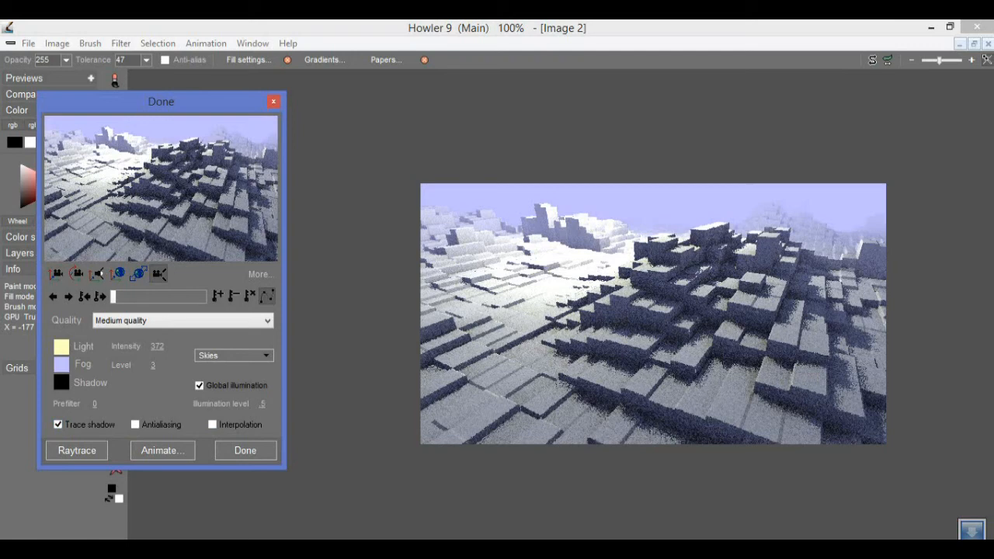
Expand the Puppy Ray dialog with More... to review camera zoom 2.435
left_click(260, 273)
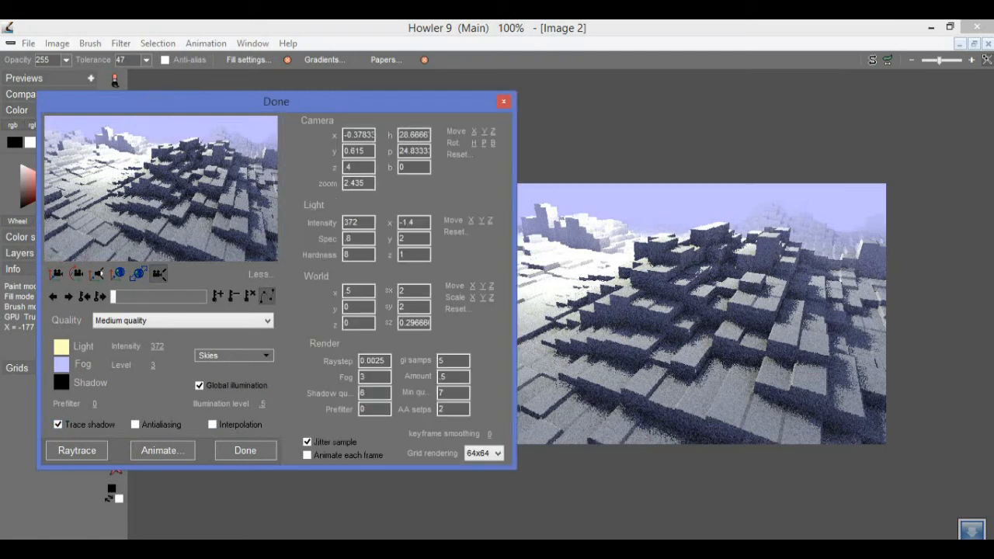
mouse_move(481, 453)
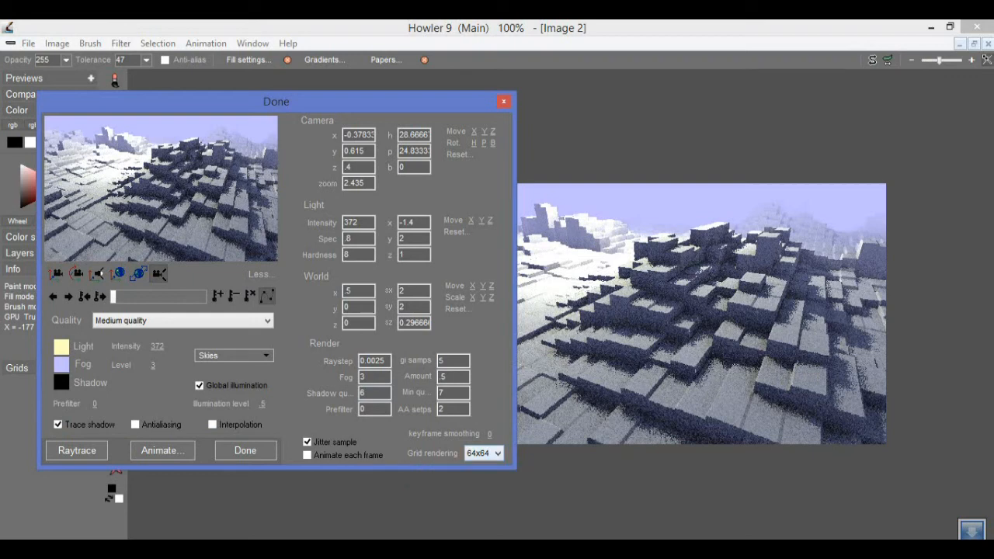
mouse_move(482, 453)
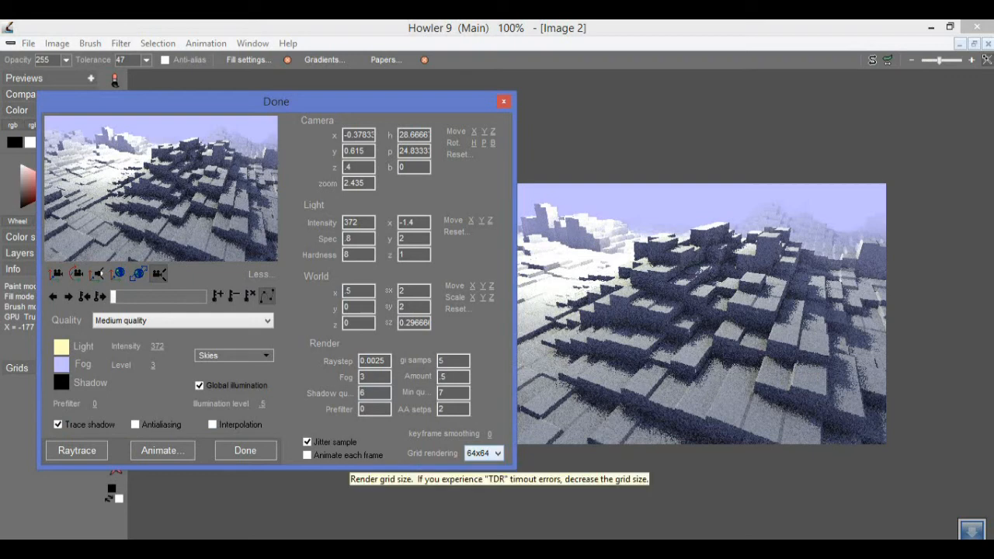
left_click(499, 453)
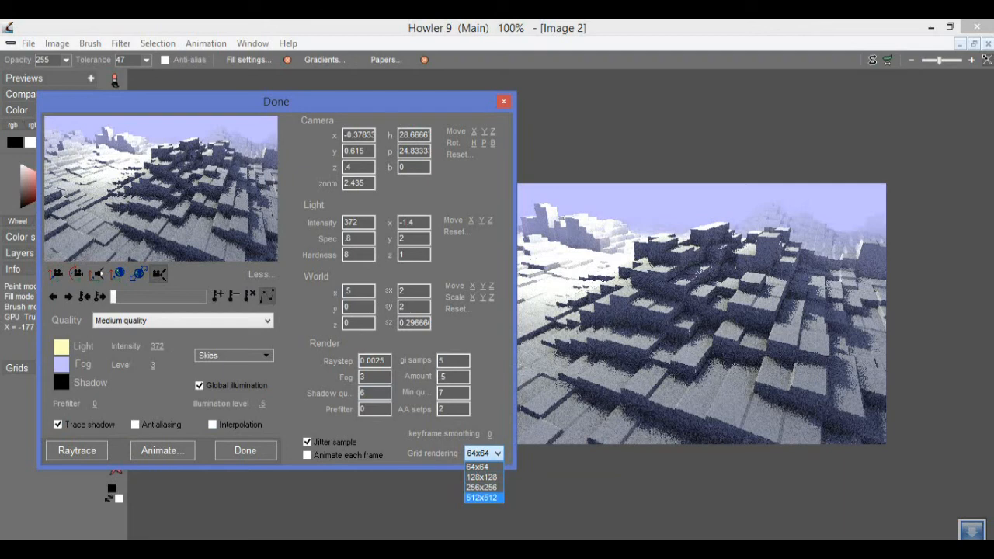
left_click(477, 466)
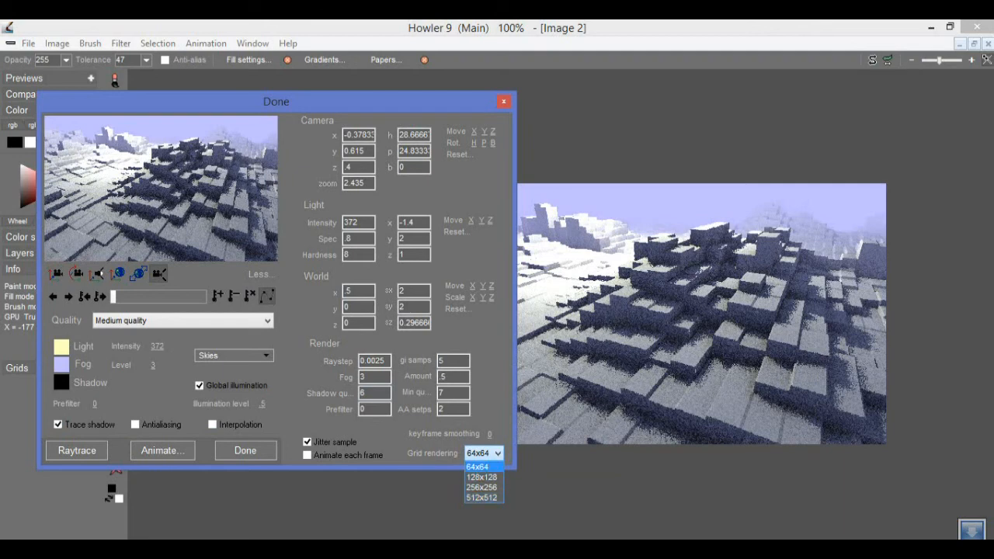
left_click(480, 466)
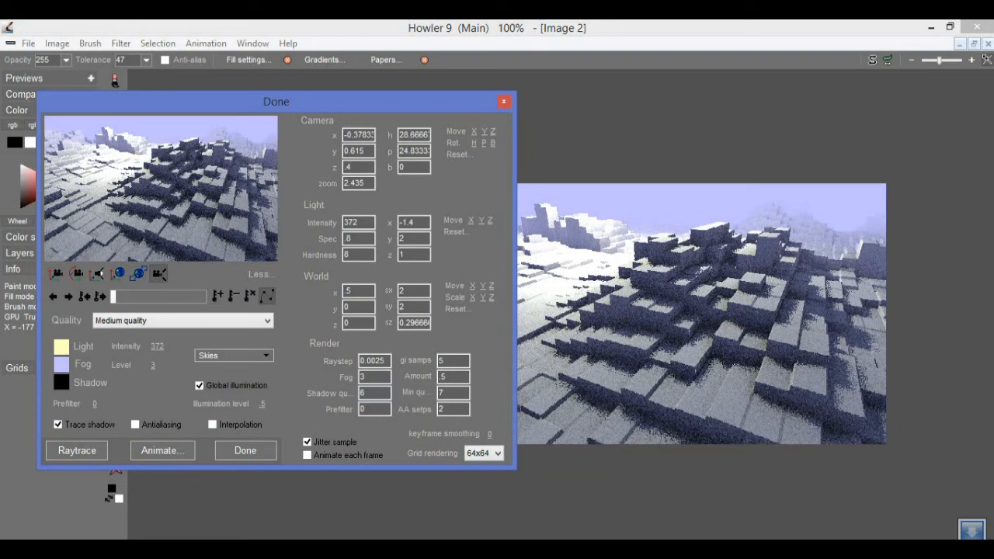
mouse_move(482, 453)
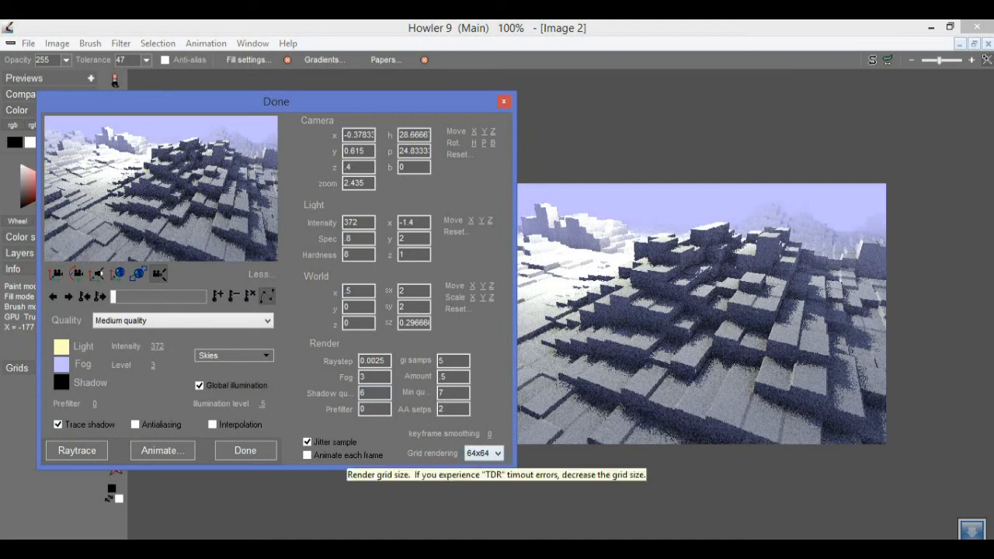
left_click(496, 453)
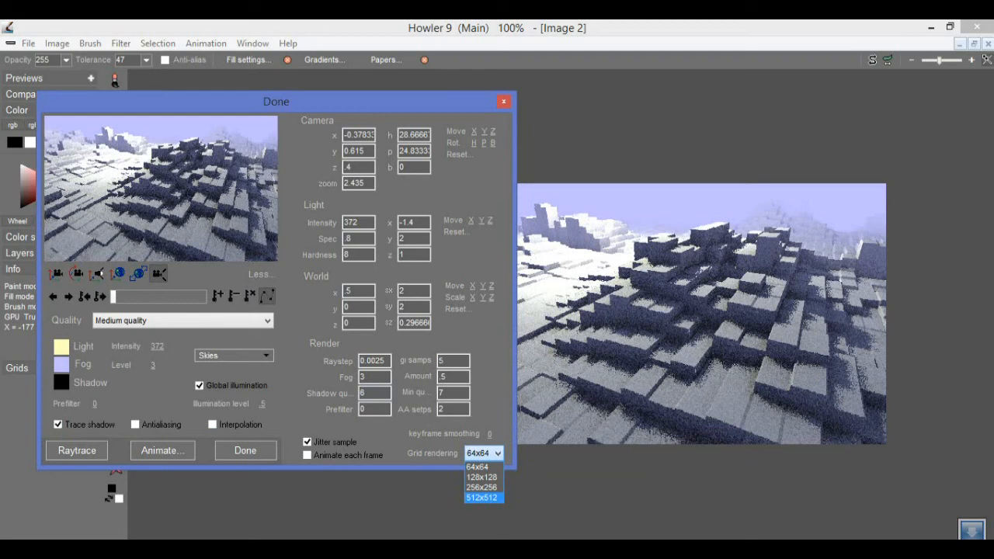
left_click(477, 466)
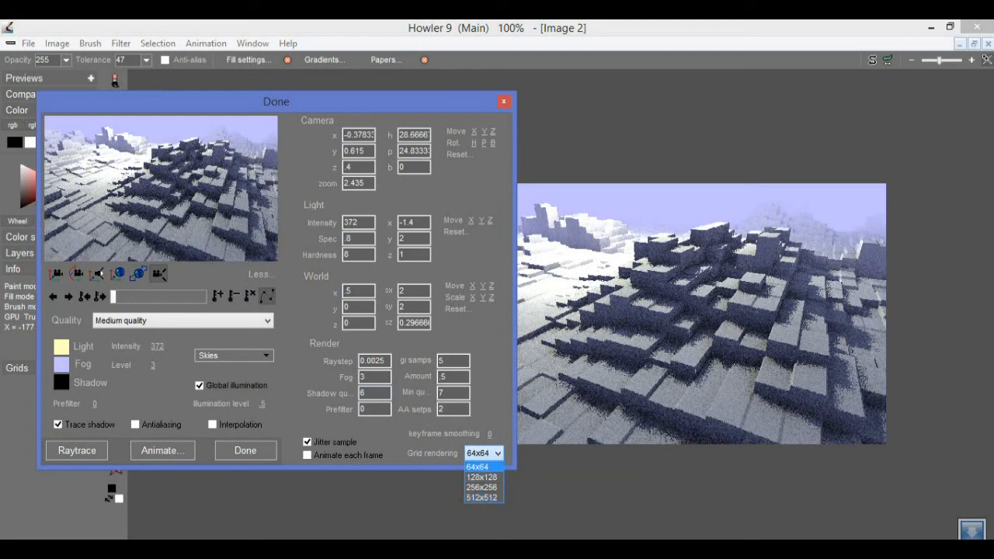
left_click(477, 465)
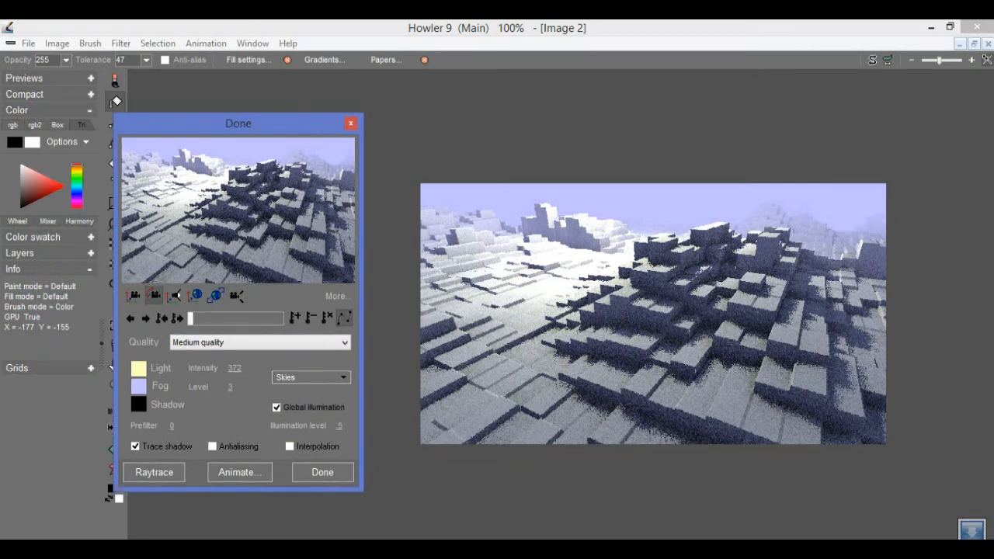
Drag the Puppy Ray settings window until it sits beside the rendered landscape image
left_click_drag(239, 123, 293, 134)
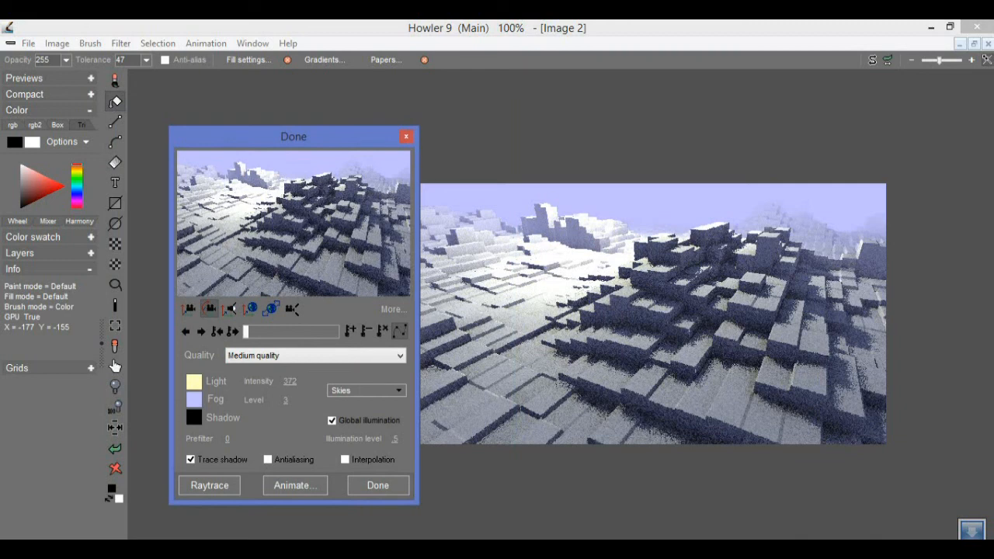
left_click_drag(294, 136, 249, 115)
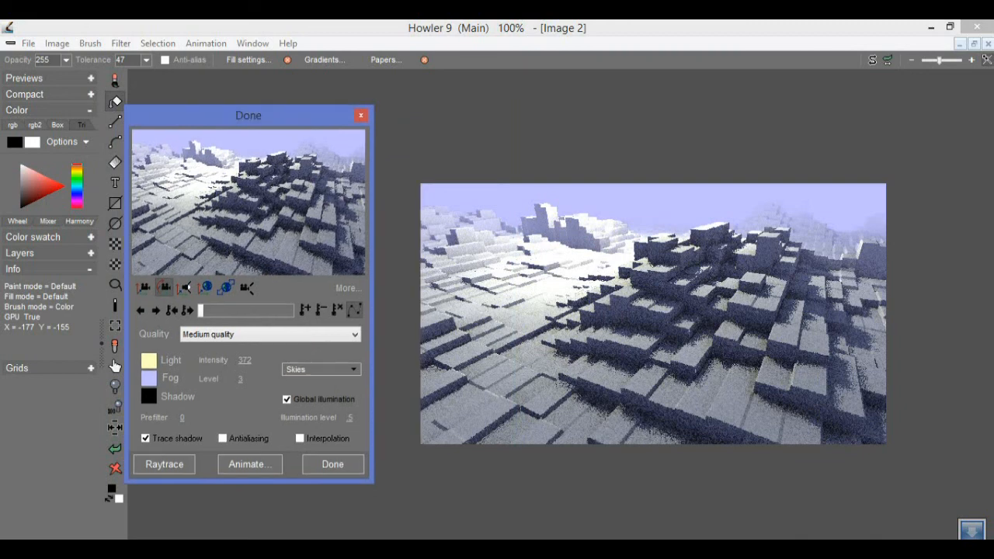
left_click_drag(249, 115, 290, 143)
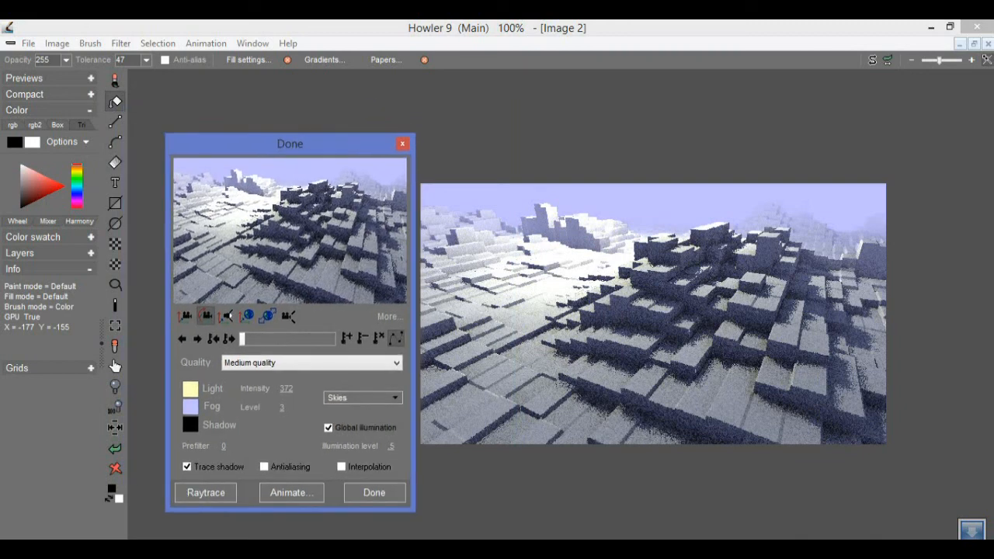